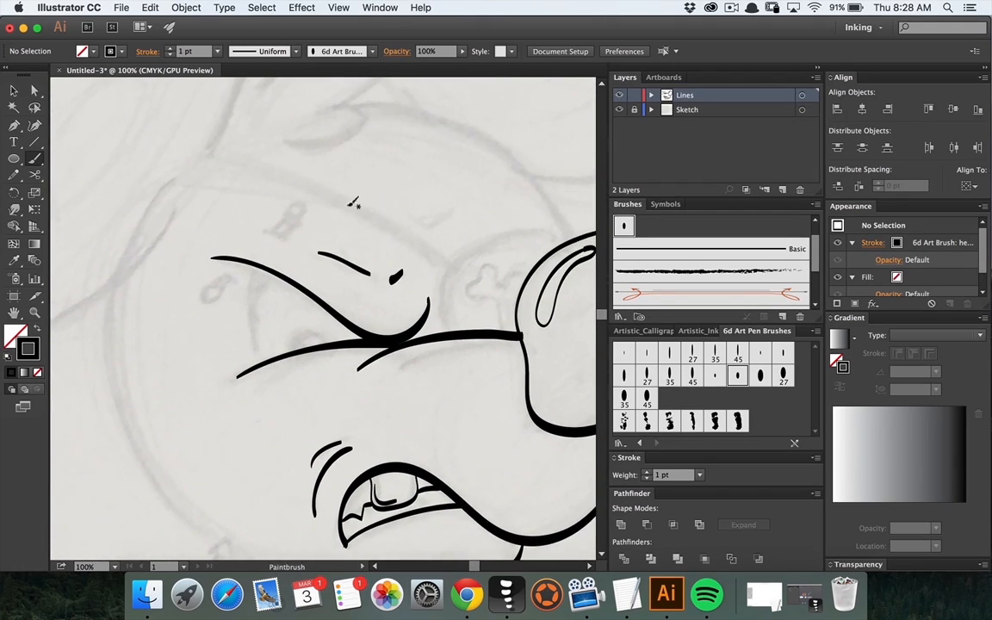
# Ink bold black brush strokes over the rat's face and along its head.
pyautogui.moveTo(207, 151); pyautogui.dragTo(460, 271)
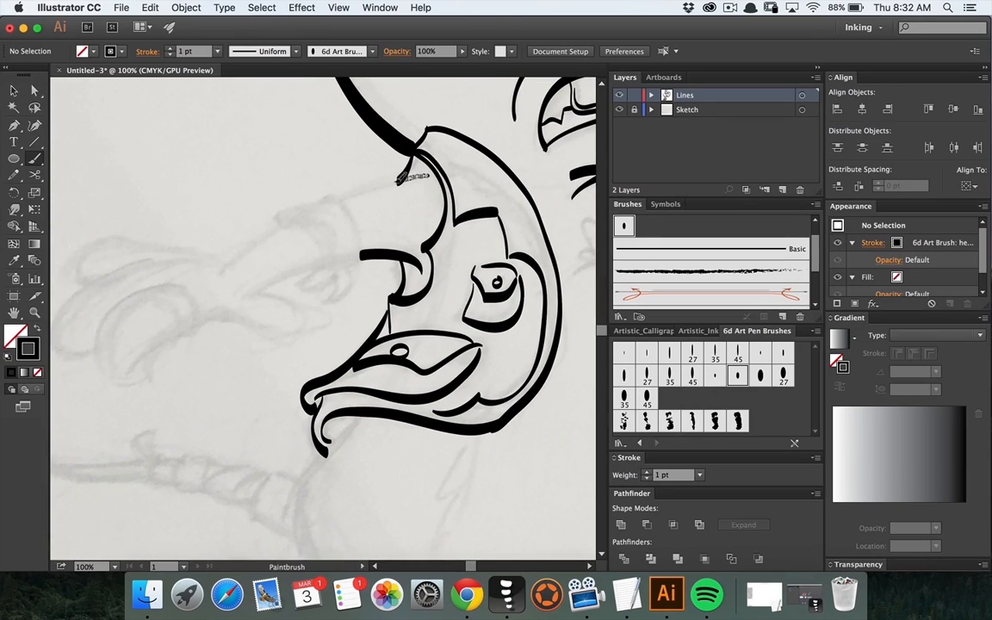
pyautogui.moveTo(405, 176); pyautogui.dragTo(310, 310)
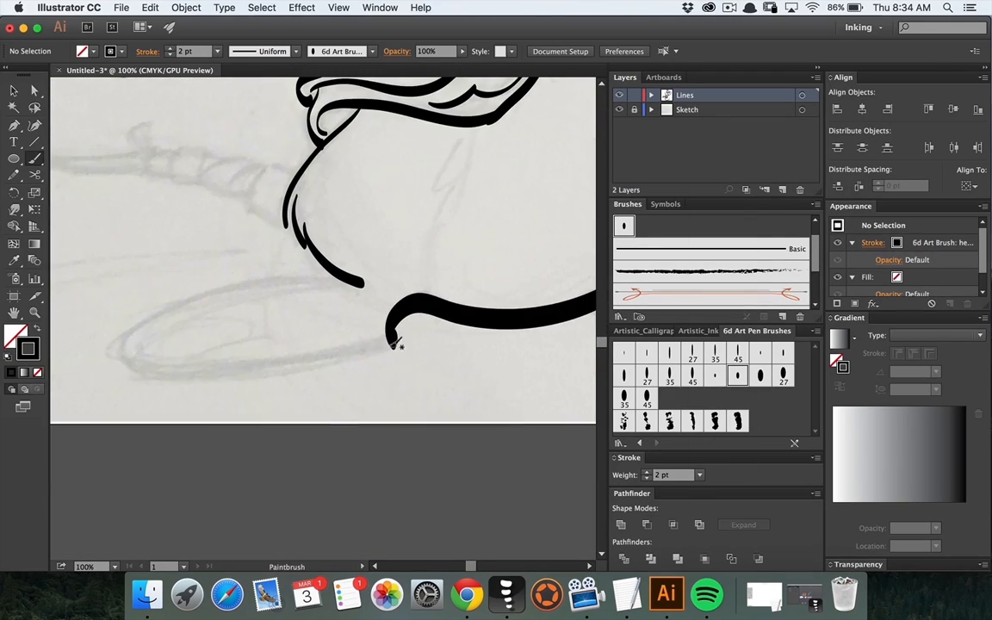
# Ink the curve of the rat's lower body with the Paintbrush.
pyautogui.moveTo(391, 344); pyautogui.dragTo(110, 366)
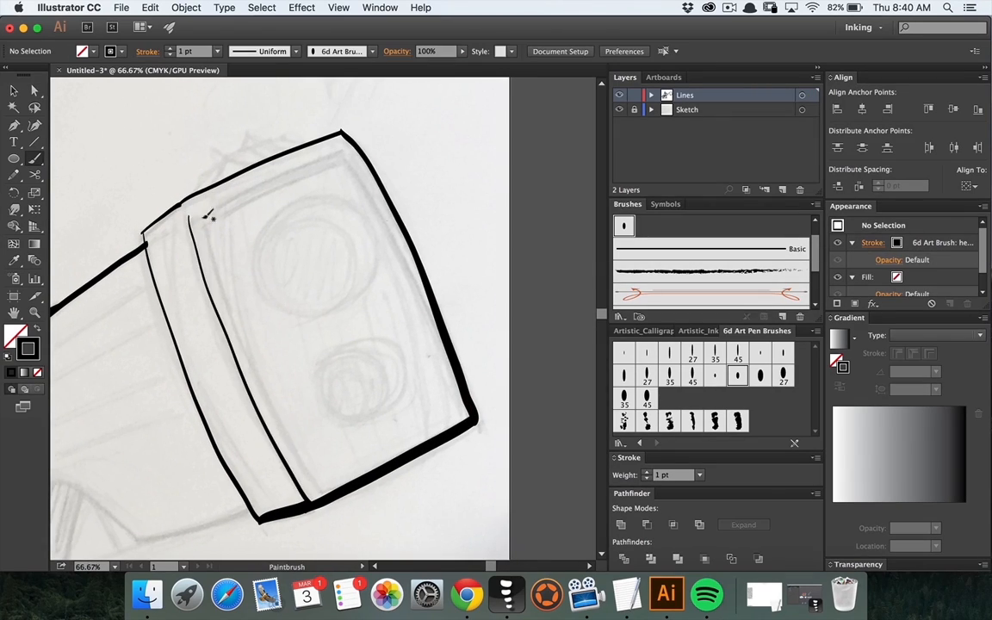
# Ink the circle on the gun barrel.
pyautogui.moveTo(284, 206); pyautogui.dragTo(366, 237)
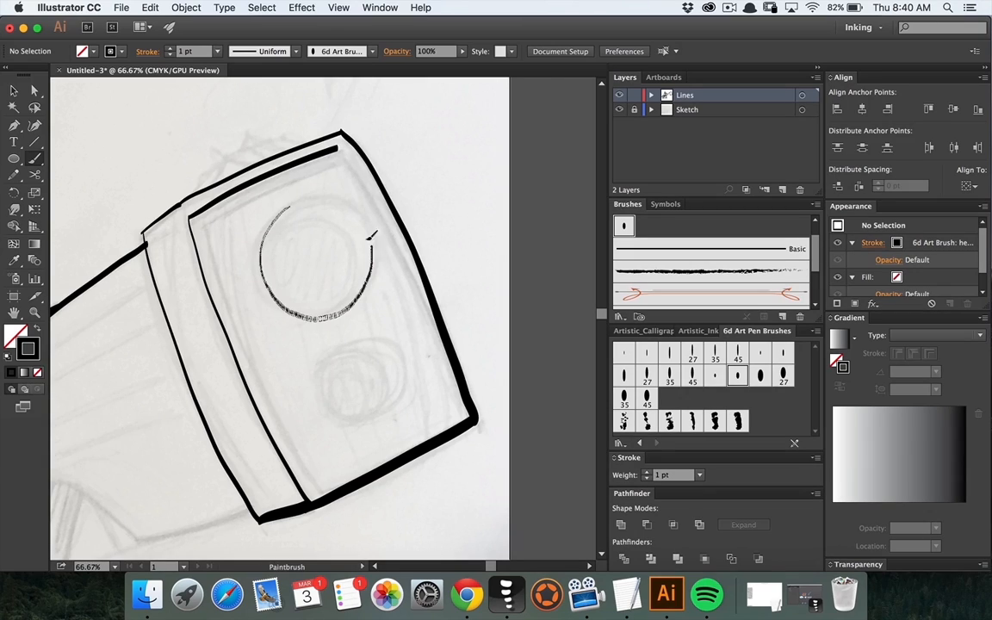
pyautogui.click(314, 263)
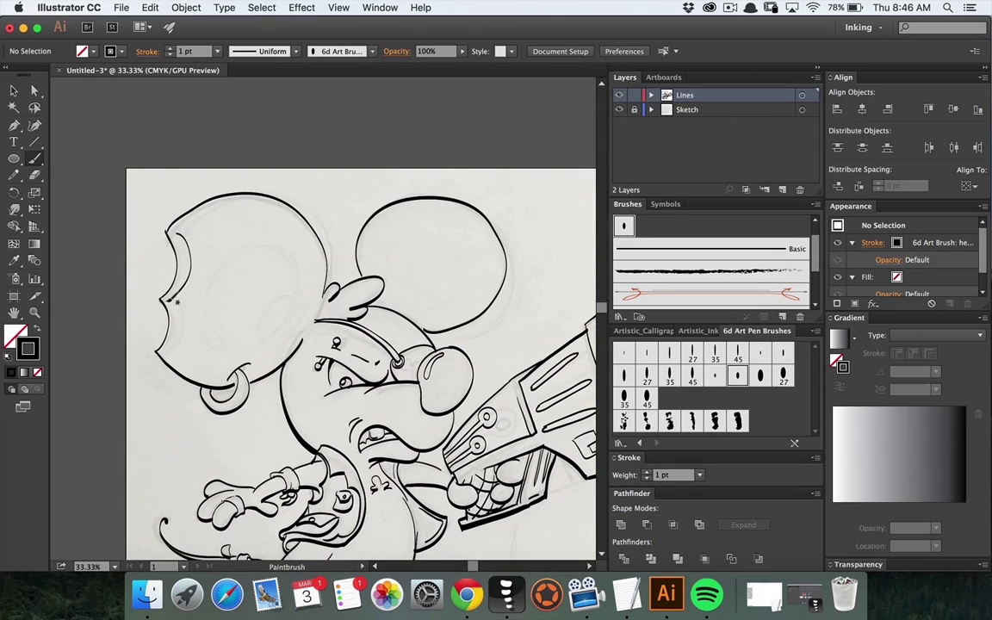
# Zoom in on the rat's face area of the drawing.
pyautogui.scroll(-3)
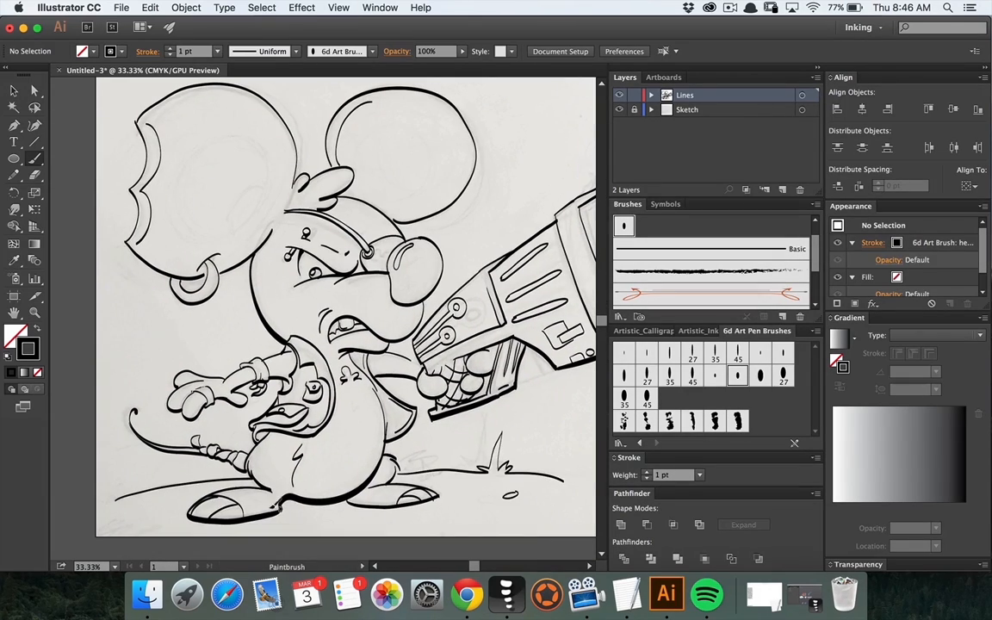
pyautogui.click(364, 314)
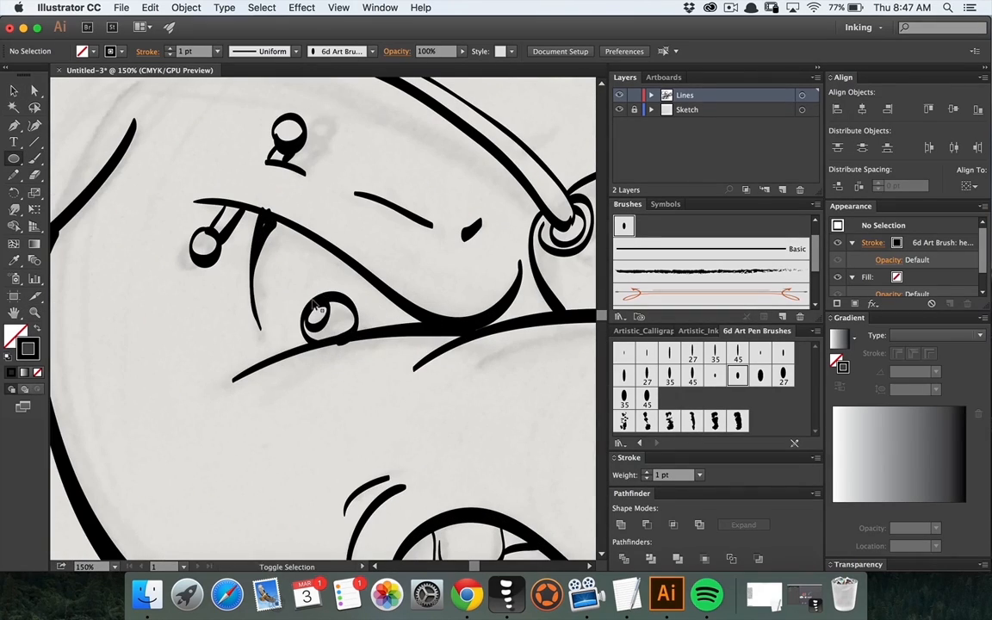
pyautogui.click(327, 317)
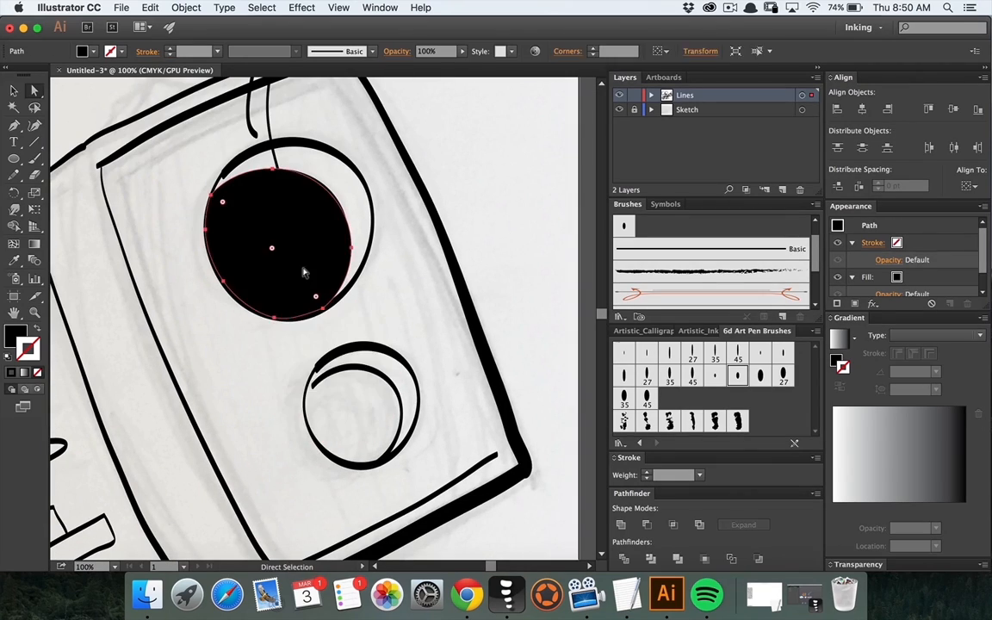
# Switch to the Ratigun.ai document.
pyautogui.click(356, 415)
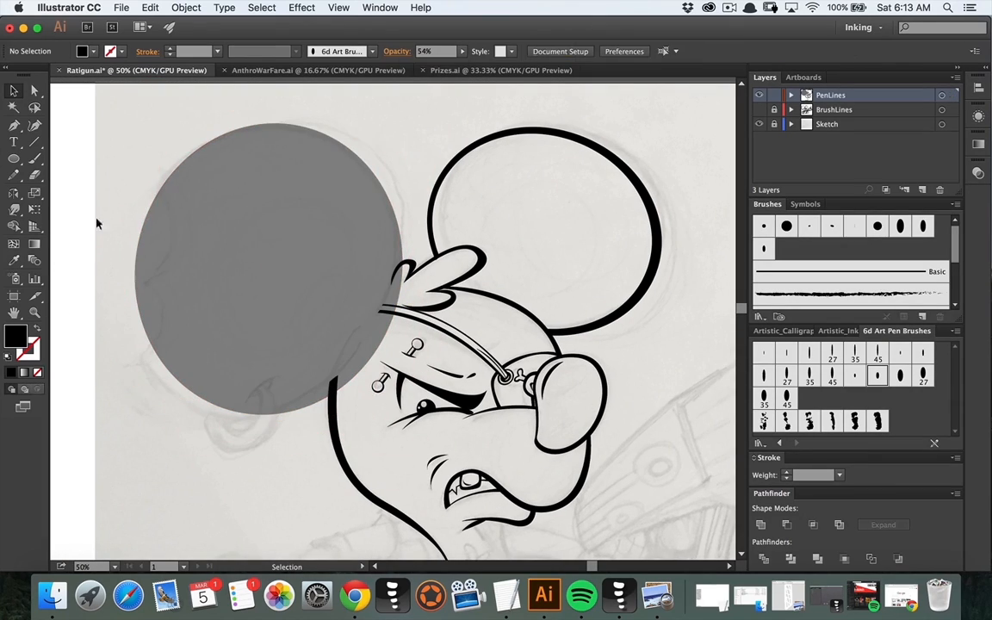
# Select a point on the rat's snout shape.
pyautogui.click(266, 267)
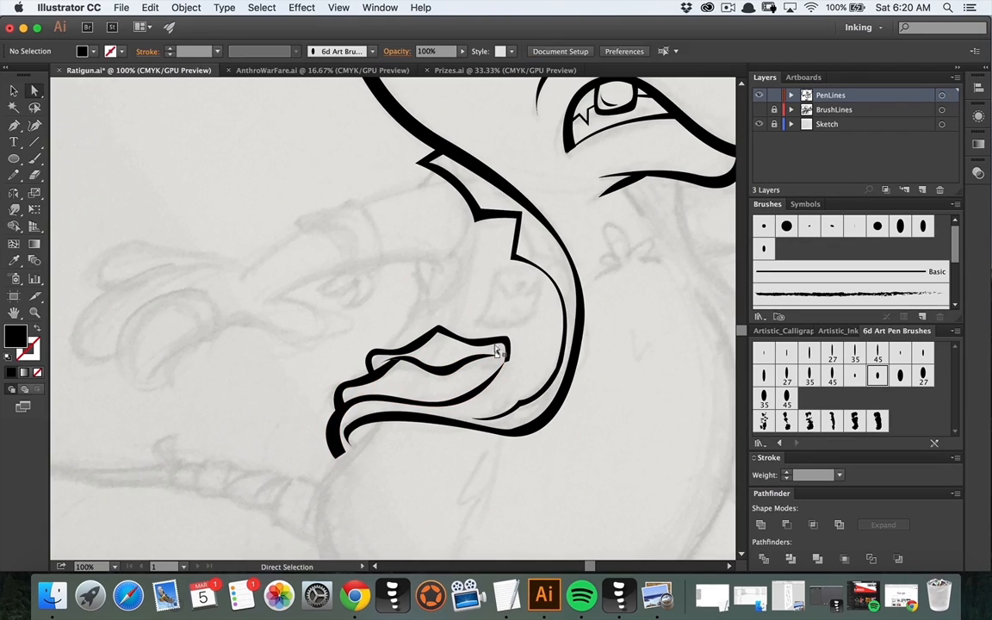
pyautogui.click(14, 125)
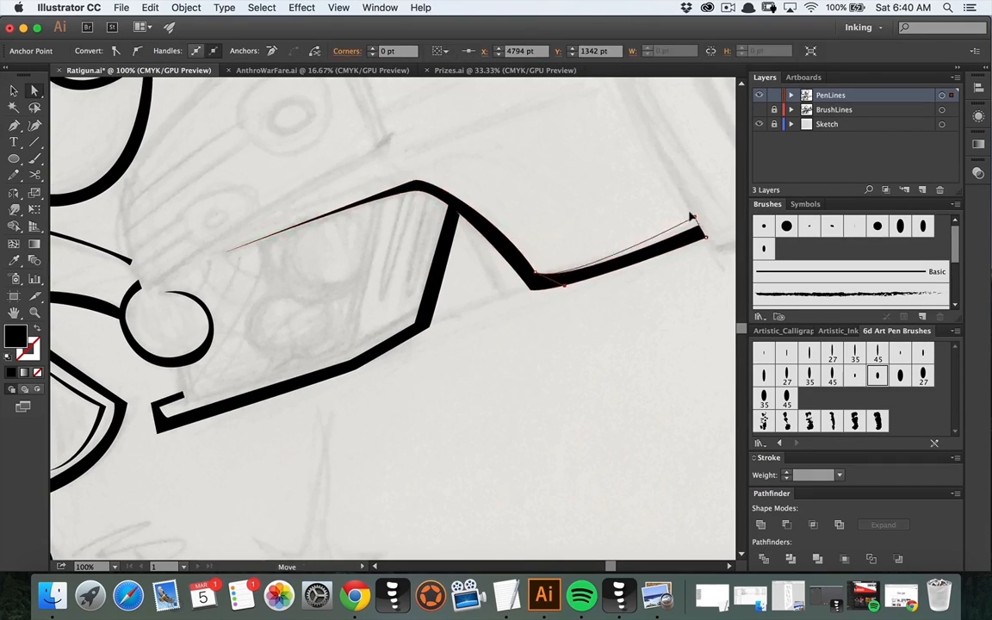
# Drag an anchor down to reshape the pointed end of the gun outline.
pyautogui.moveTo(589, 228); pyautogui.dragTo(589, 447)
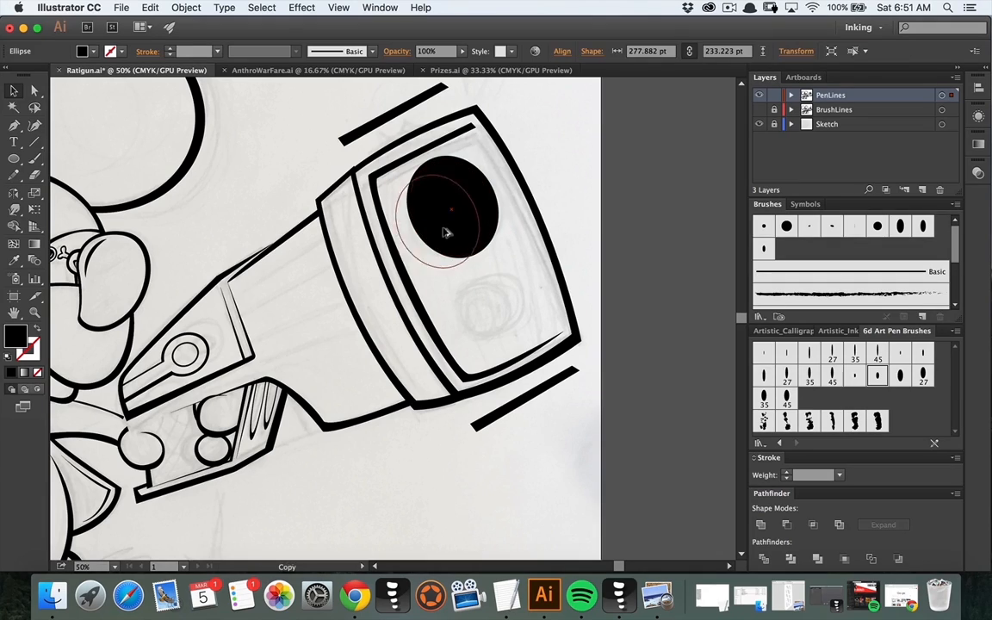
# Click on the Ratigun canvas on the PenLines layer.
pyautogui.click(448, 207)
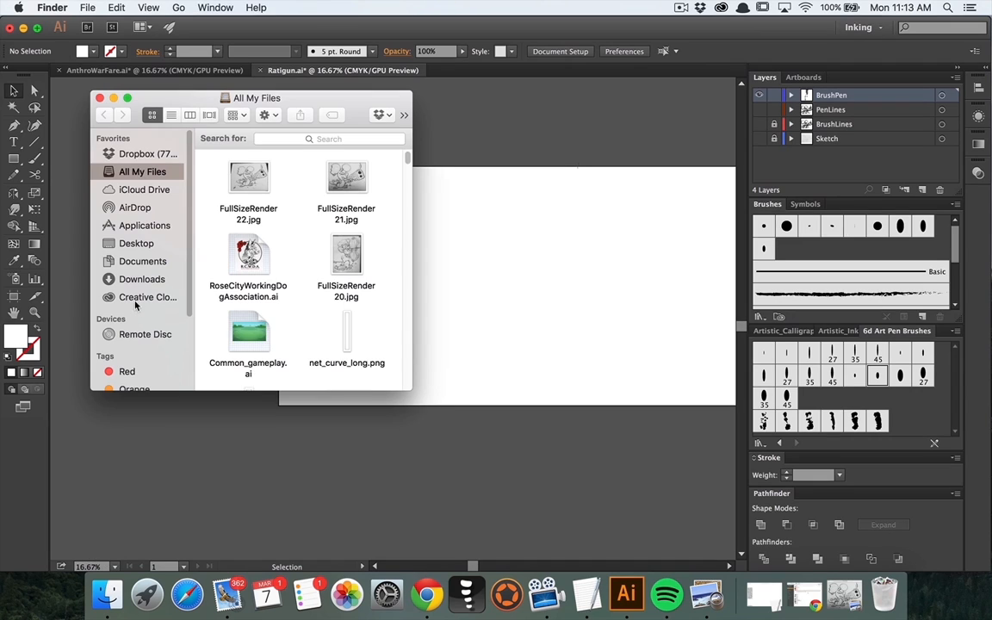
# Open the drawing photo from Finder, then close its Preview window.
pyautogui.doubleClick(249, 179)
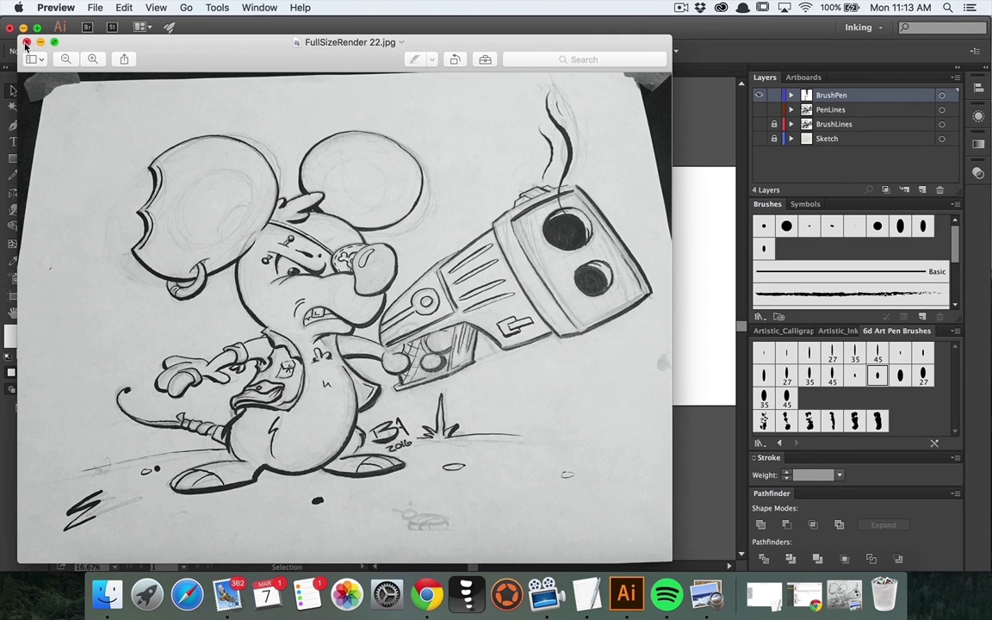
pyautogui.click(626, 594)
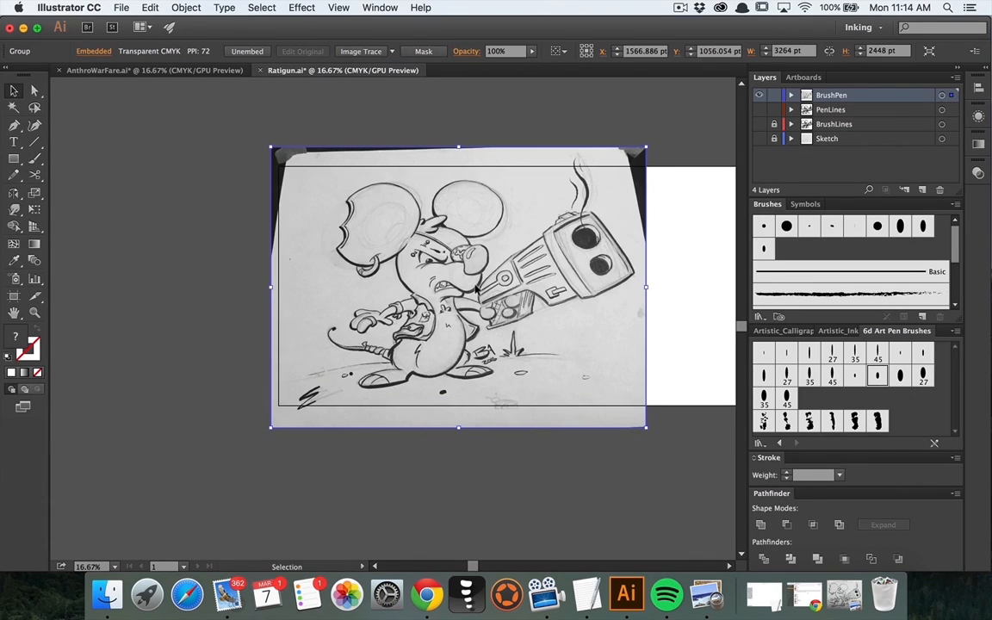
# Image Trace the placed drawing photo with a preset, accepting the large-image warning.
pyautogui.click(391, 50)
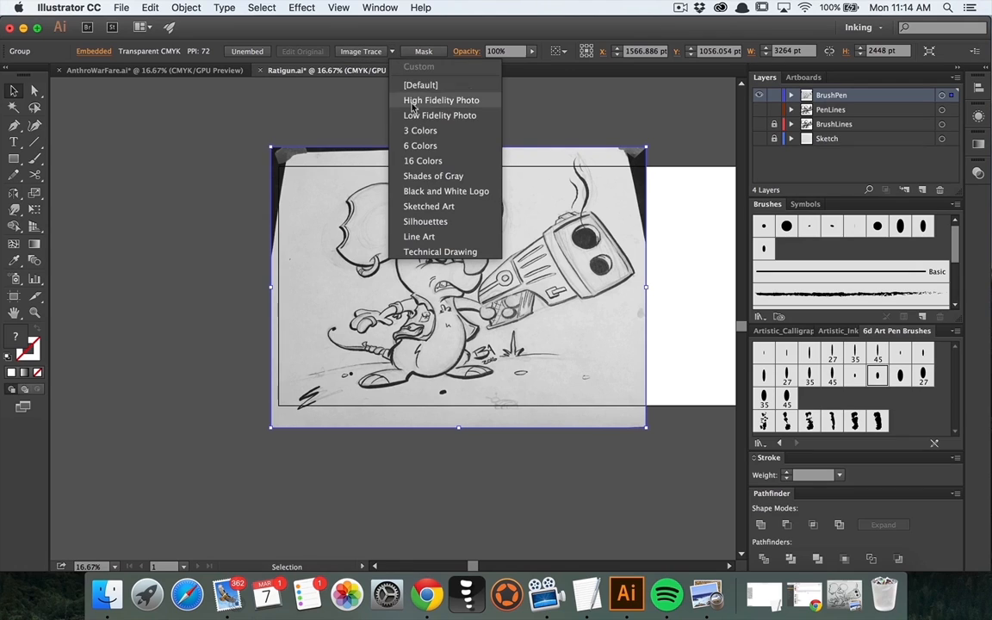
pyautogui.click(441, 100)
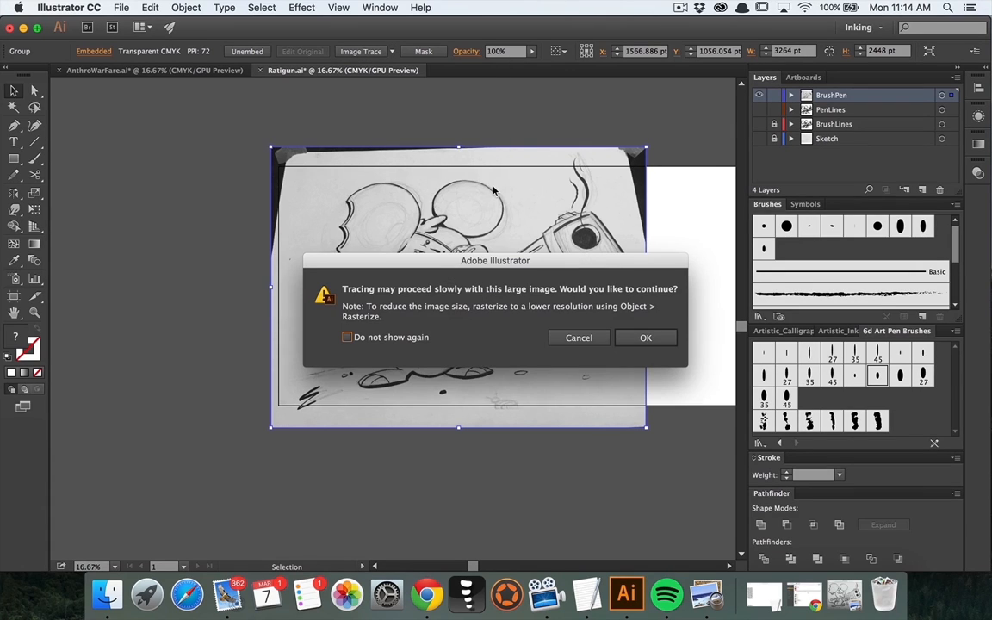
pyautogui.click(646, 337)
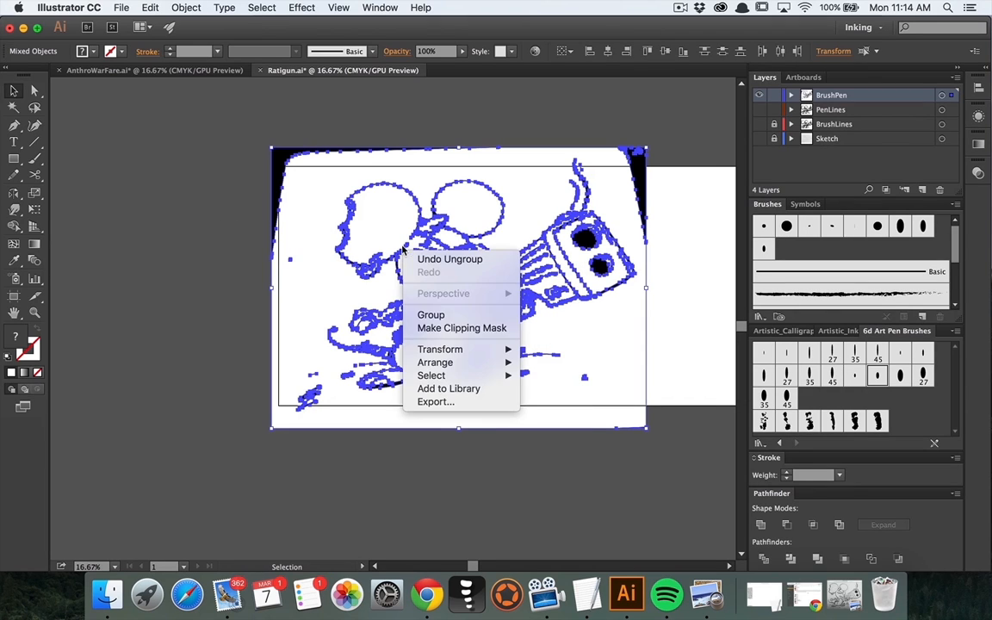
# Isolate the traced group, delete the white backdrop and top-left black edge shape, then deselect.
pyautogui.click(462, 329)
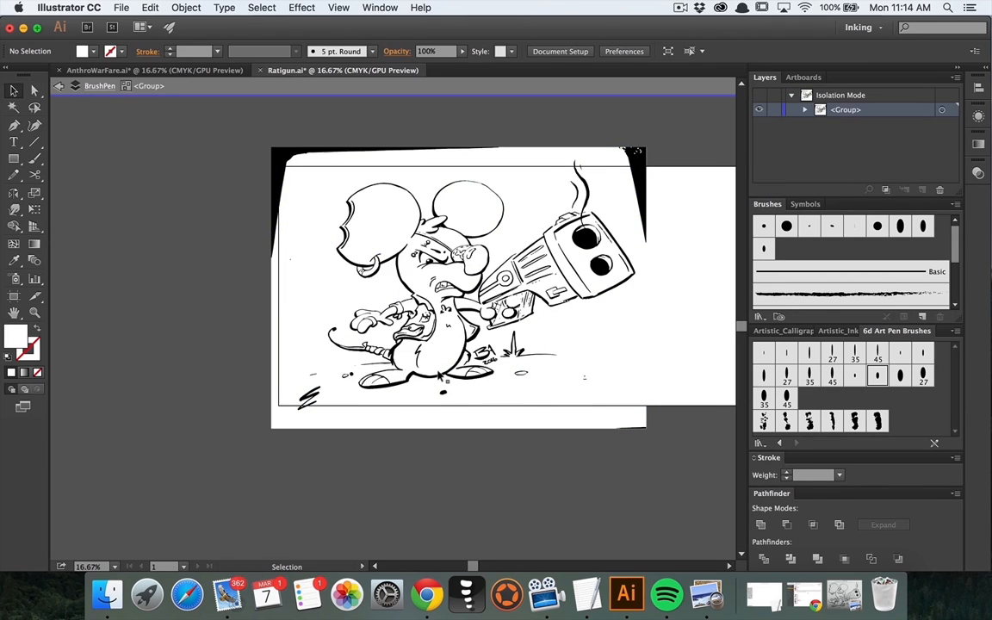
pyautogui.moveTo(14, 107)
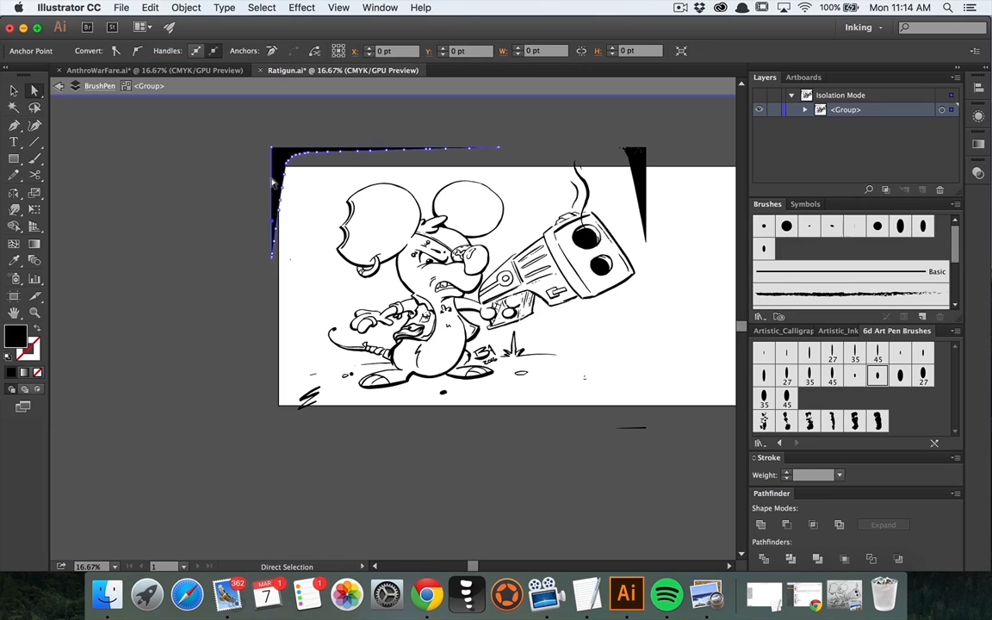
pyautogui.click(452, 444)
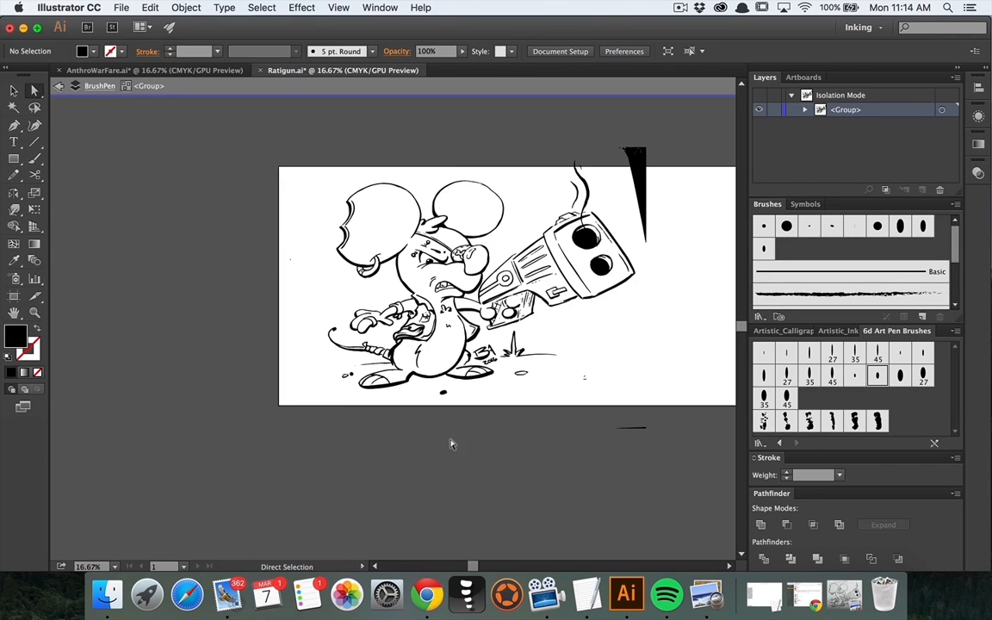
pyautogui.moveTo(622, 130)
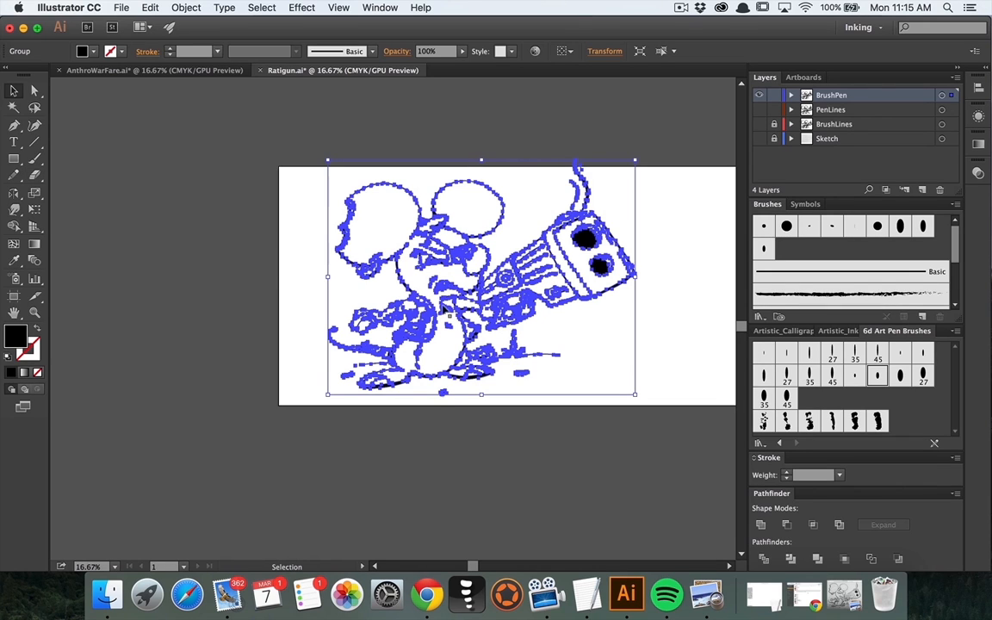
# Reposition the traced rat-and-gun drawing onto the artboard and glance through the Edit menu.
pyautogui.click(568, 450)
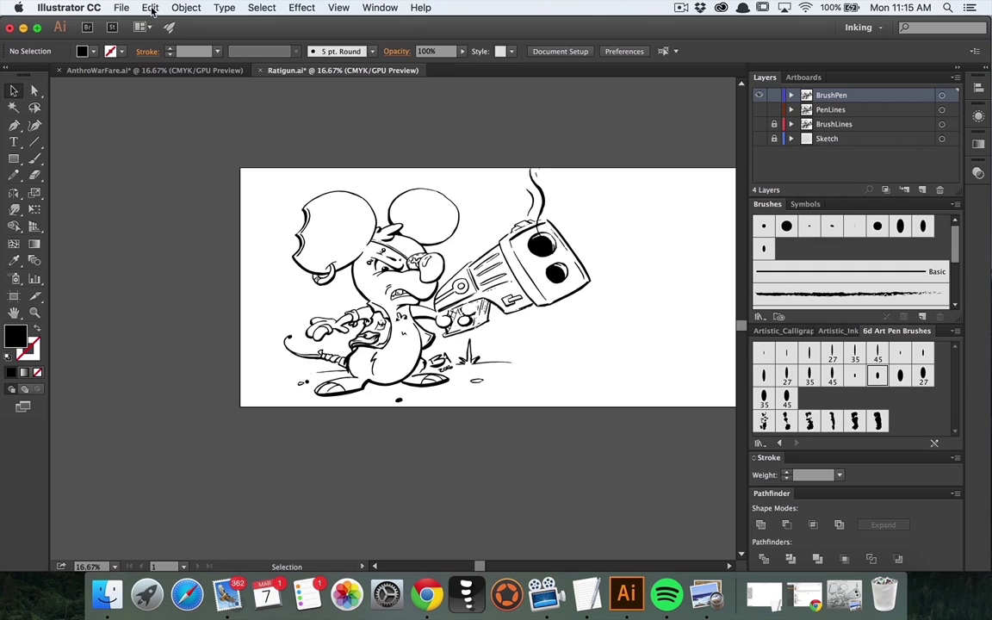
pyautogui.click(150, 7)
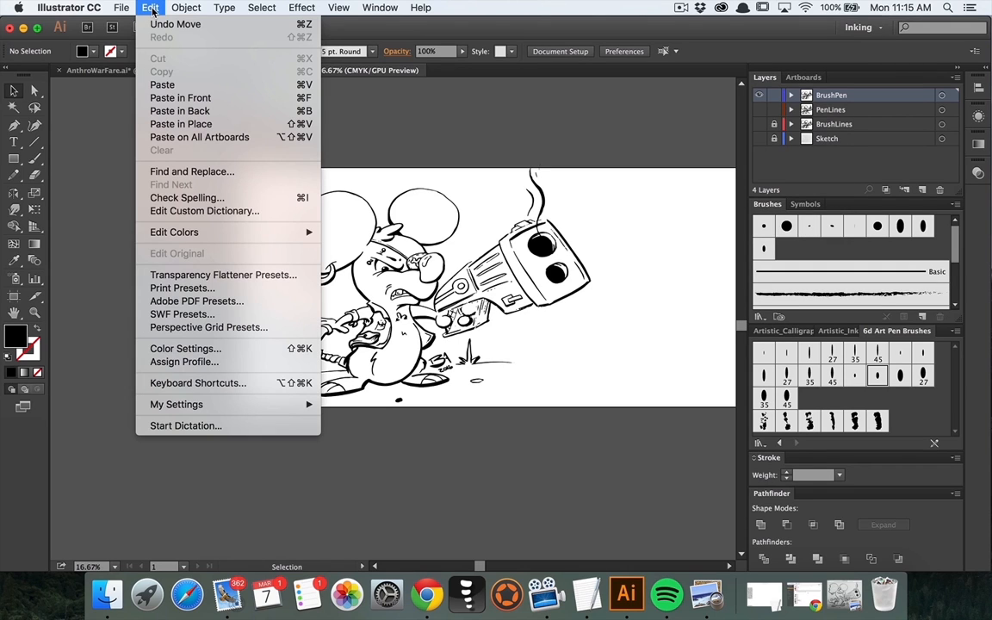
pyautogui.click(122, 7)
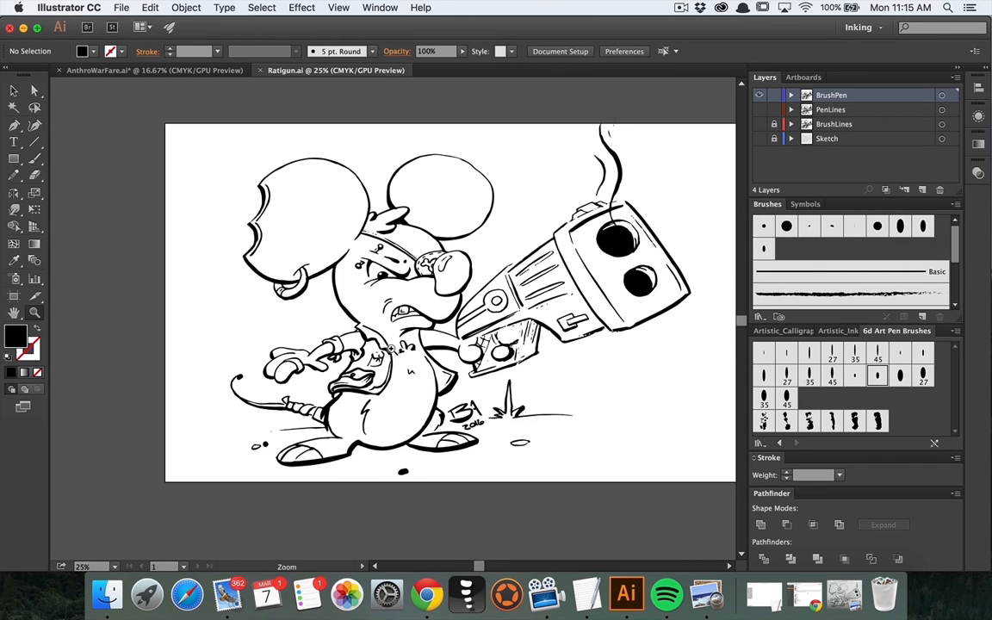
pyautogui.moveTo(211, 152)
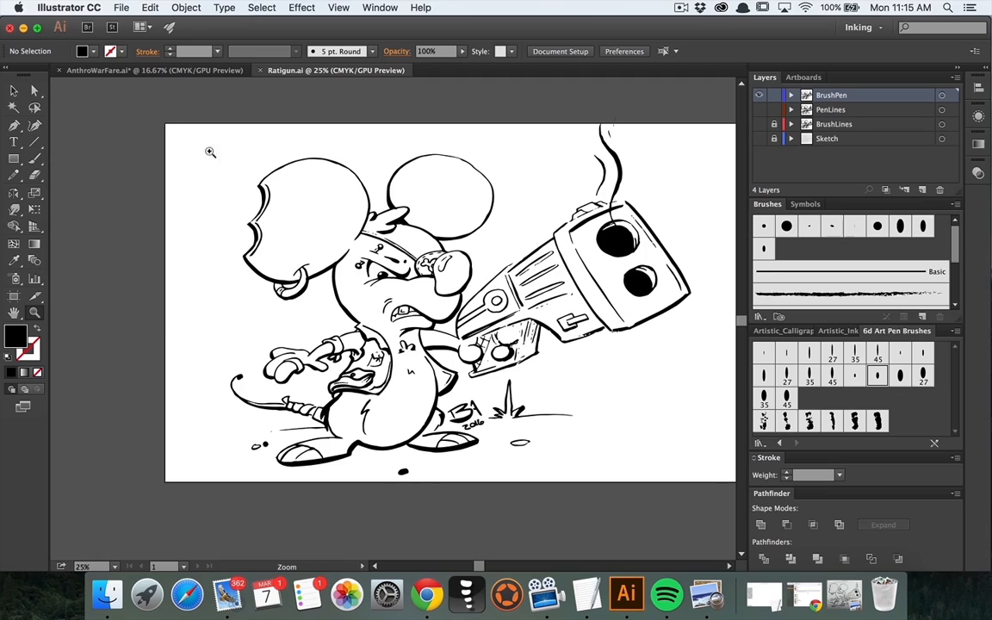